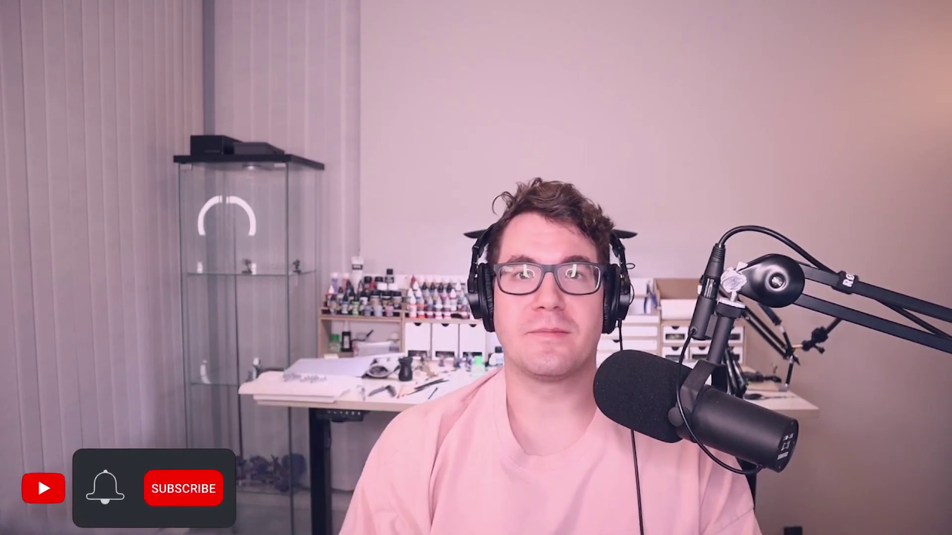
{"action": "left_click", "coordinate": [185, 487]}
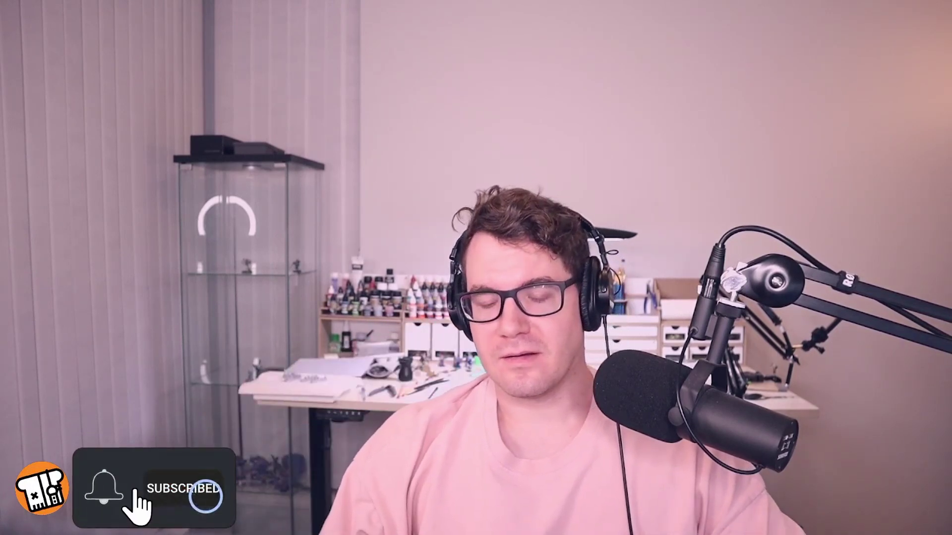